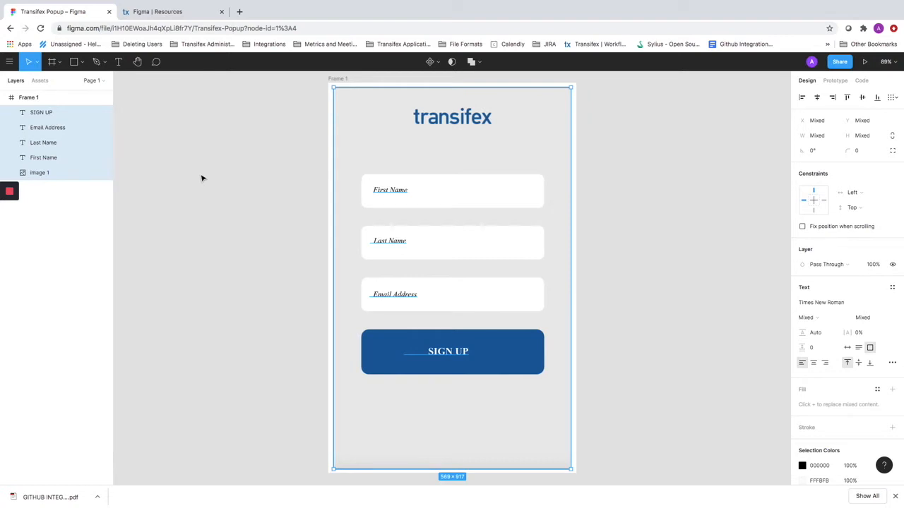
pyautogui.moveTo(10, 62)
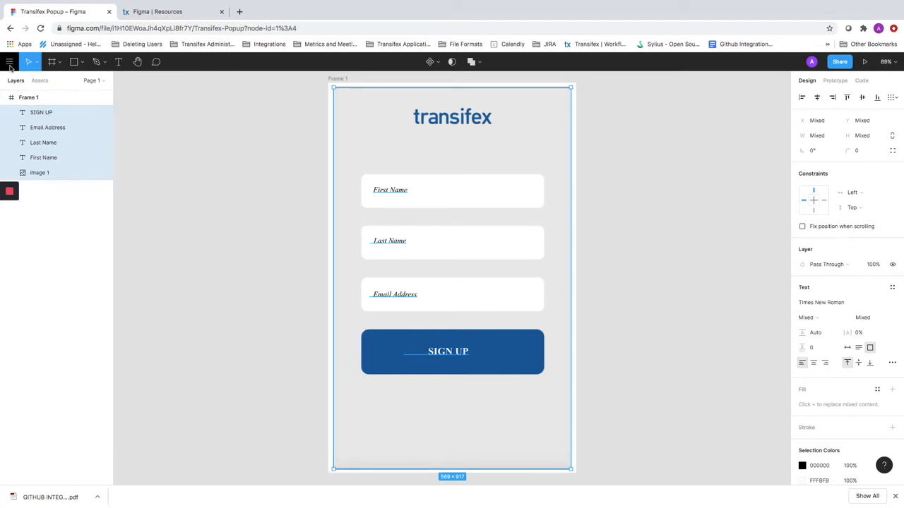
# Step: Reach the Community page from the main menu's Plugins > Manage Plugins entry
pyautogui.click(10, 62)
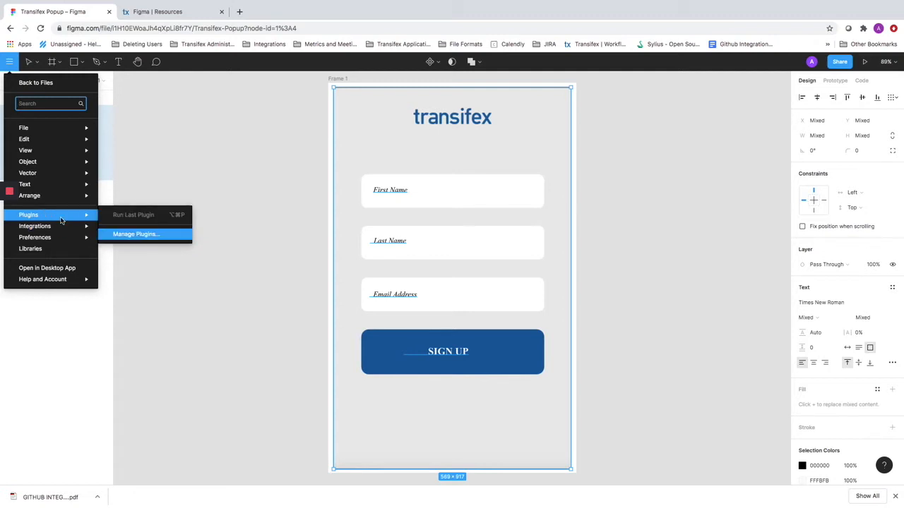
pyautogui.click(136, 235)
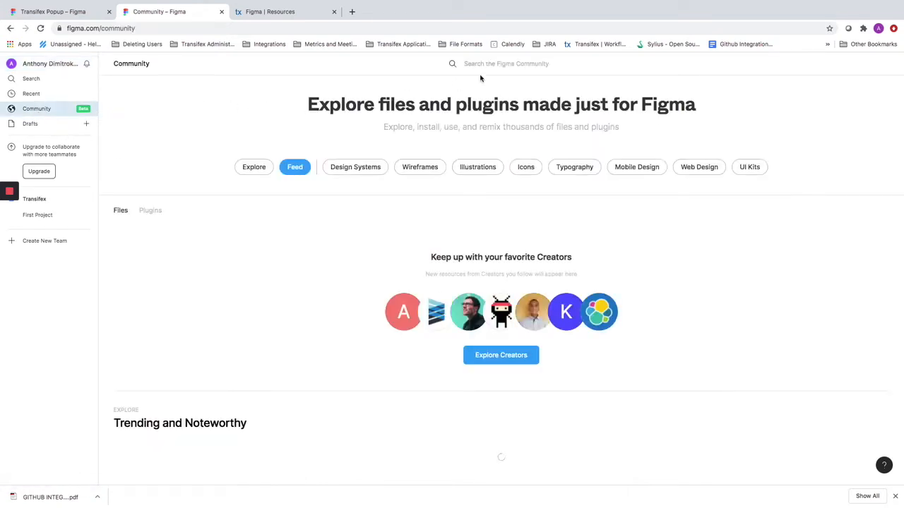
# Step: Search 'Tr', filter to plugins, install the Transifex Figma Plugin and return to recent files
pyautogui.write('Transifex')
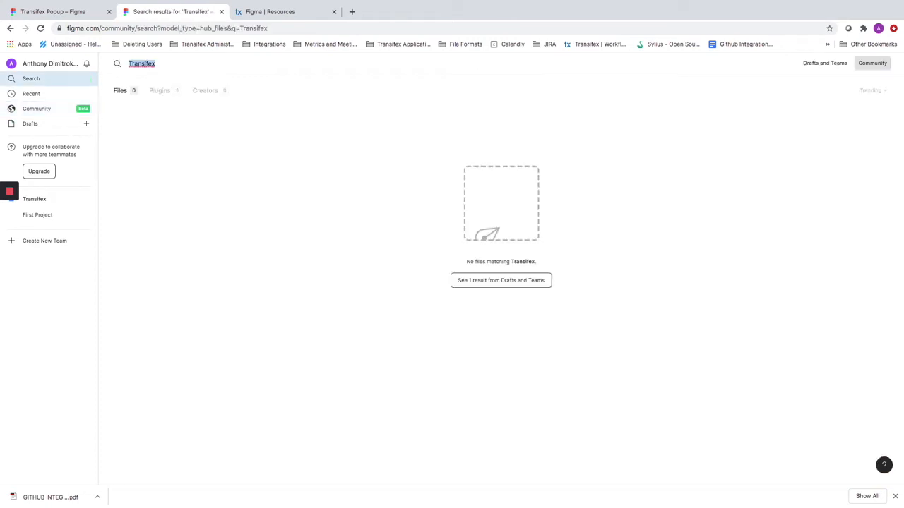
pyautogui.click(158, 90)
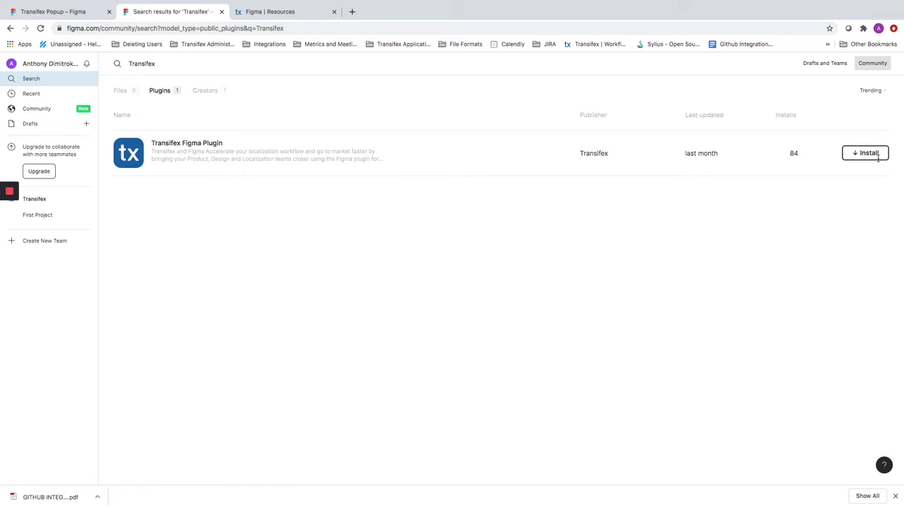
pyautogui.click(864, 152)
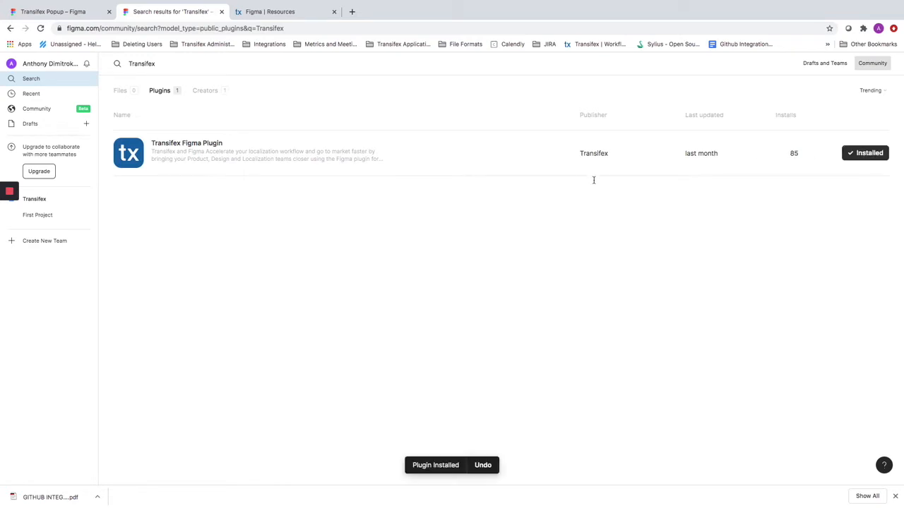
pyautogui.moveTo(229, 188)
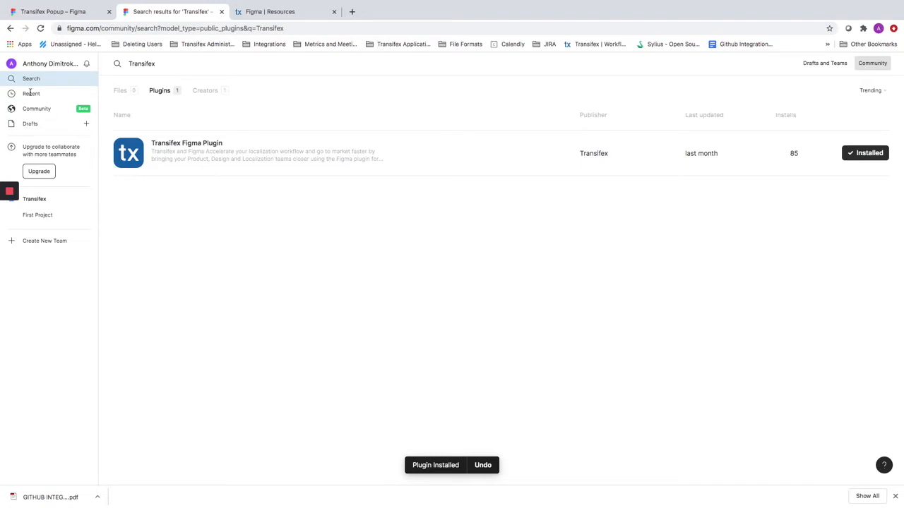
pyautogui.click(31, 93)
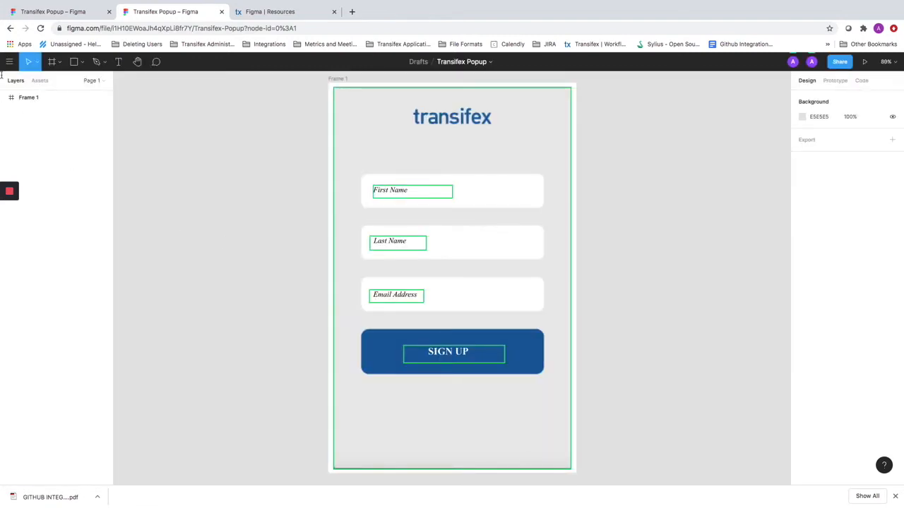
# Step: Run the Transifex Figma Plugin, show its Settings and follow the Create your API token link
pyautogui.click(9, 62)
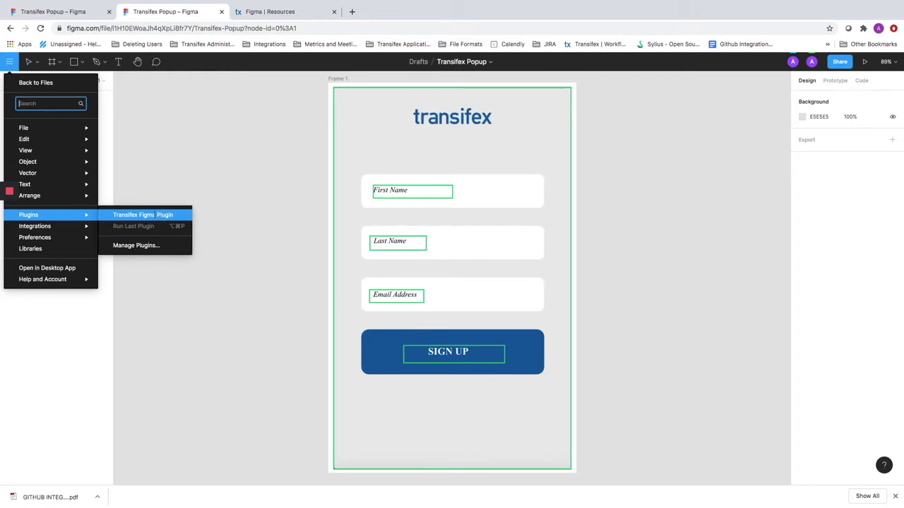
pyautogui.click(251, 196)
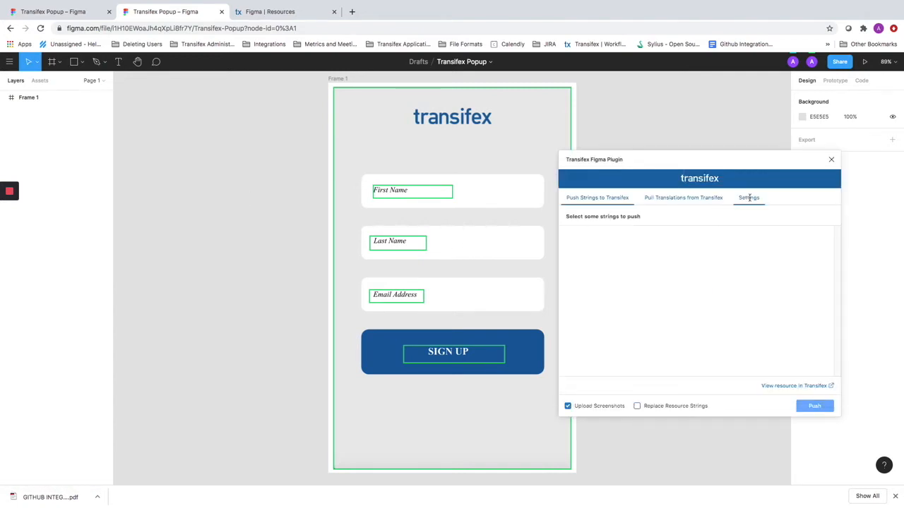
pyautogui.click(748, 198)
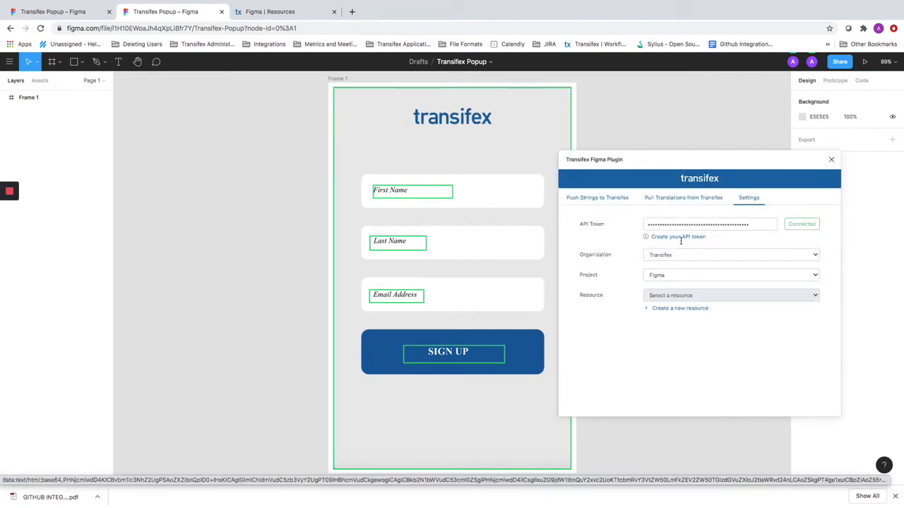
pyautogui.moveTo(719, 238)
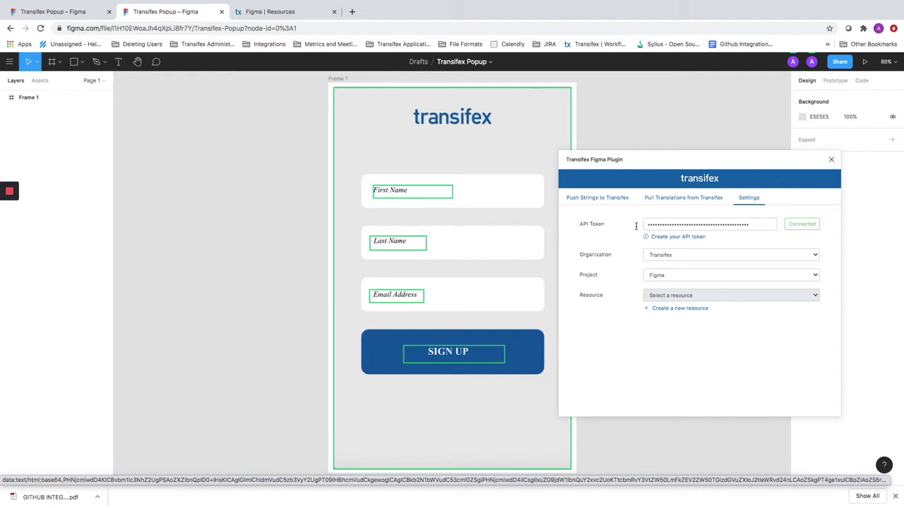
pyautogui.moveTo(624, 238)
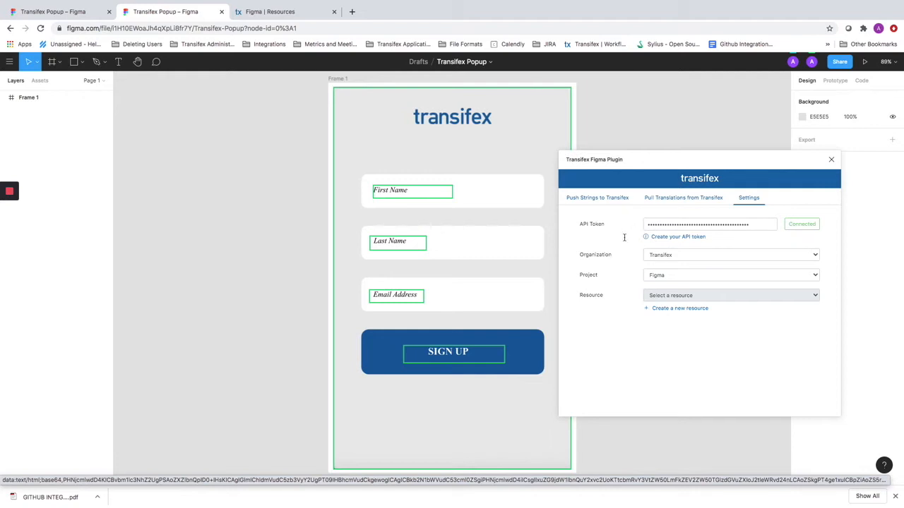
pyautogui.click(678, 237)
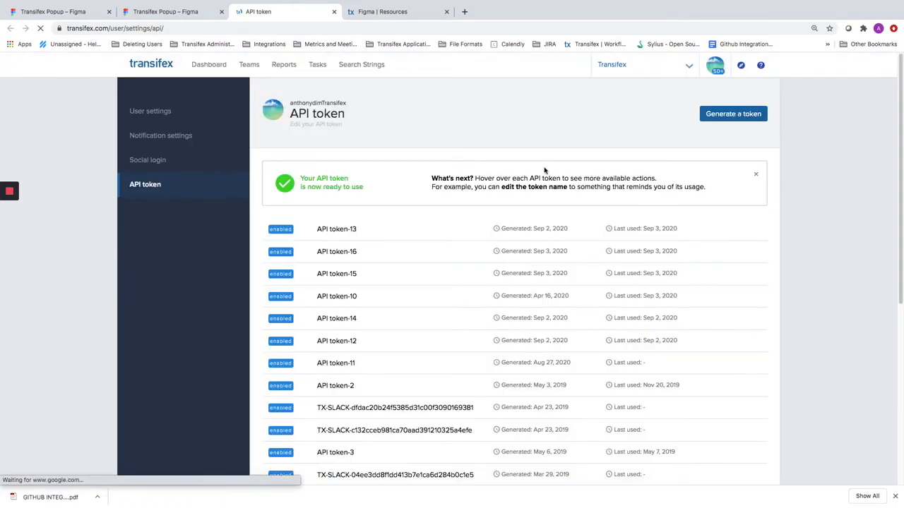
# Step: Generate and copy a new Transifex API token, then switch back to the Figma tab
pyautogui.click(733, 113)
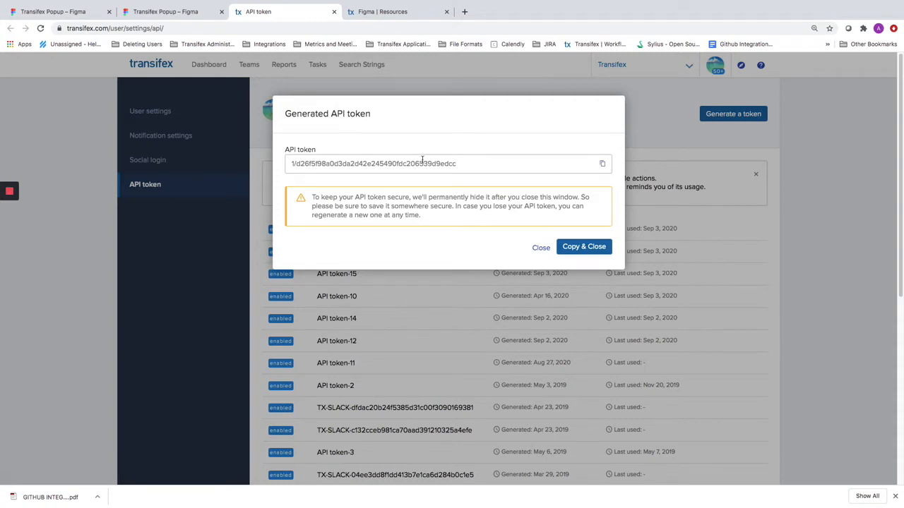
pyautogui.moveTo(593, 168)
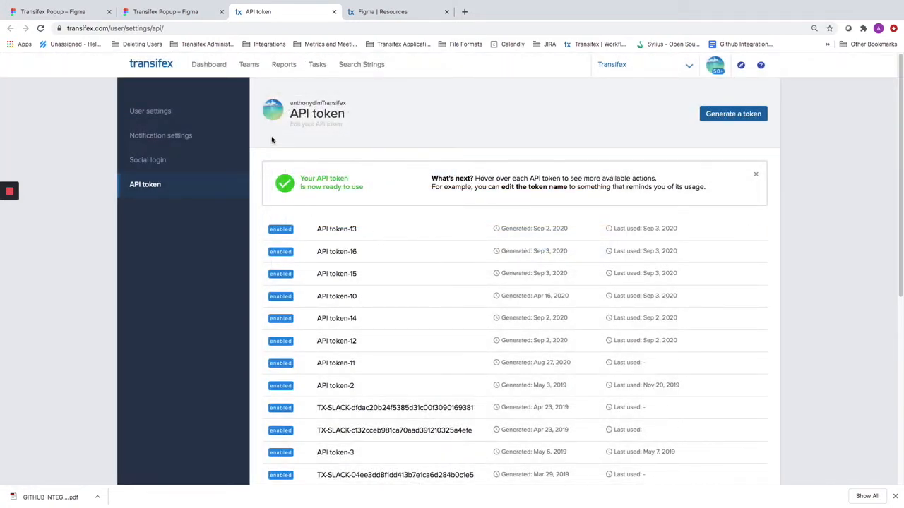
pyautogui.click(166, 11)
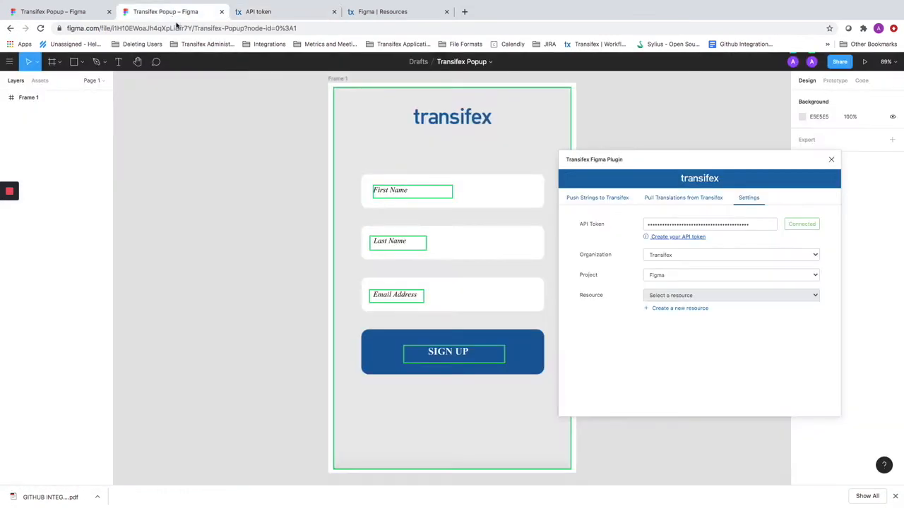
# Step: Paste the new API token into the plugin's API Token field and connect
pyautogui.click(709, 223)
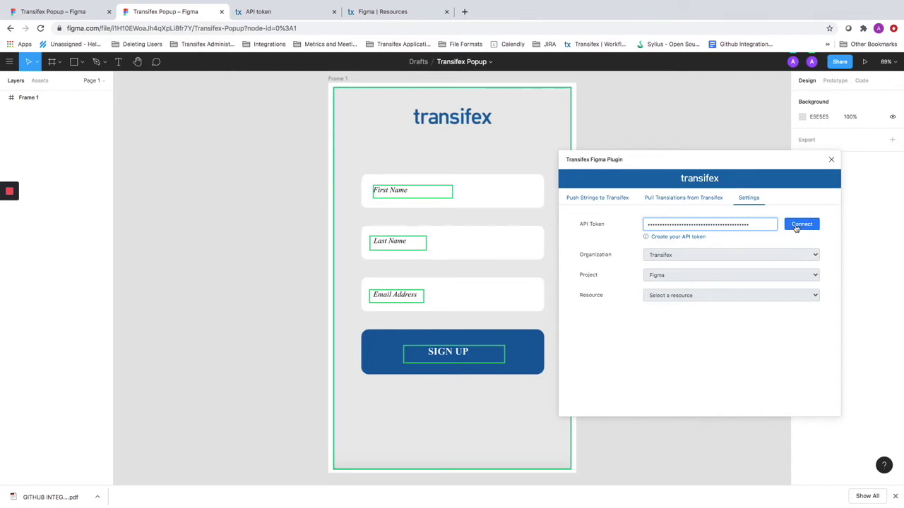
pyautogui.click(802, 223)
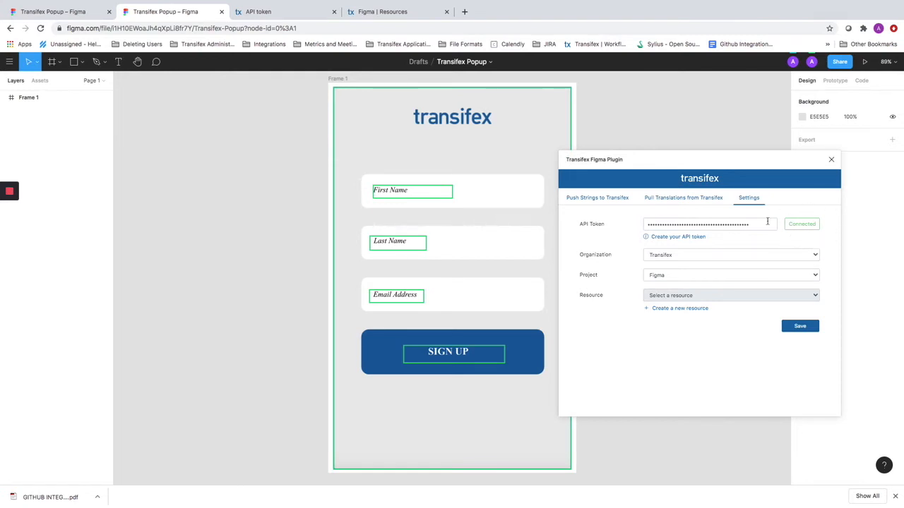
# Step: Choose the Transifex organization and create a new resource named 'Figma Test'
pyautogui.click(732, 254)
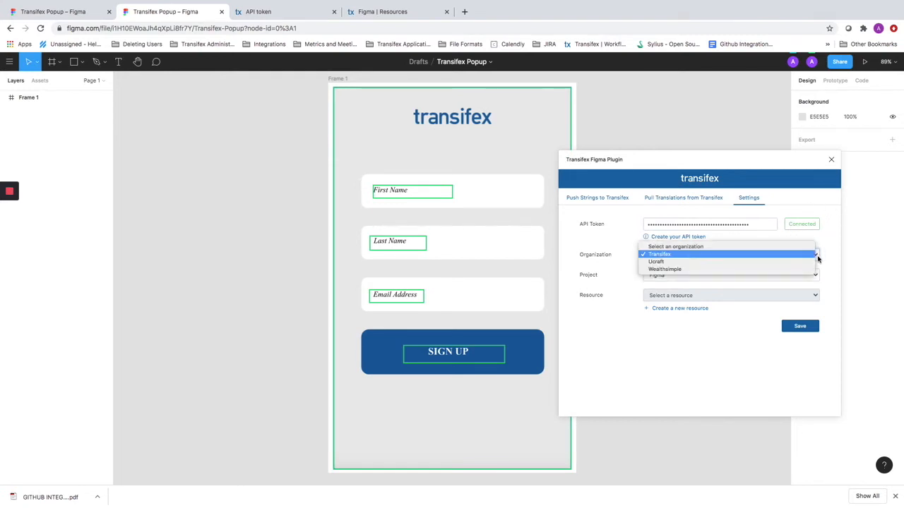
pyautogui.click(660, 254)
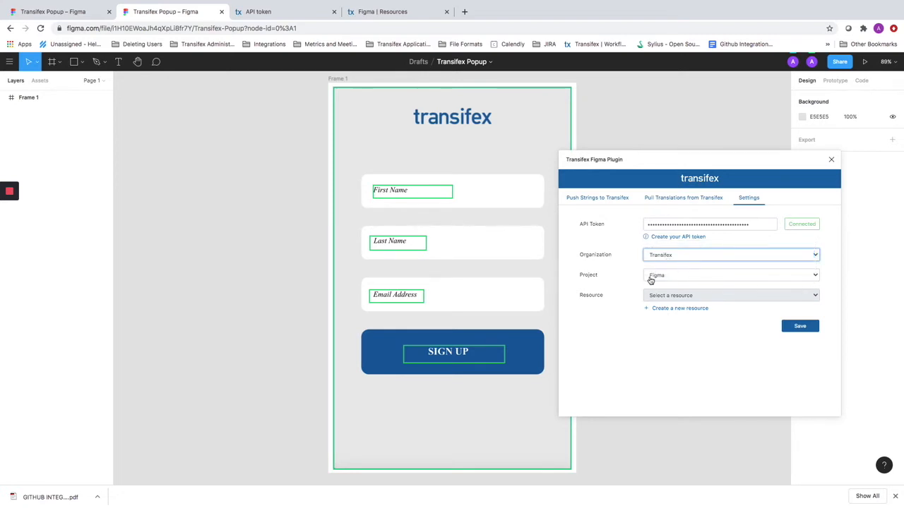
pyautogui.moveTo(652, 289)
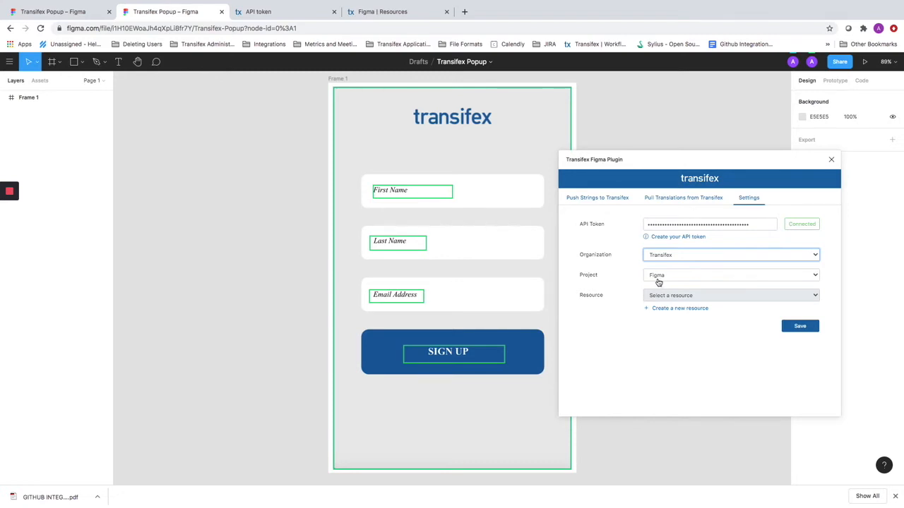
pyautogui.moveTo(661, 300)
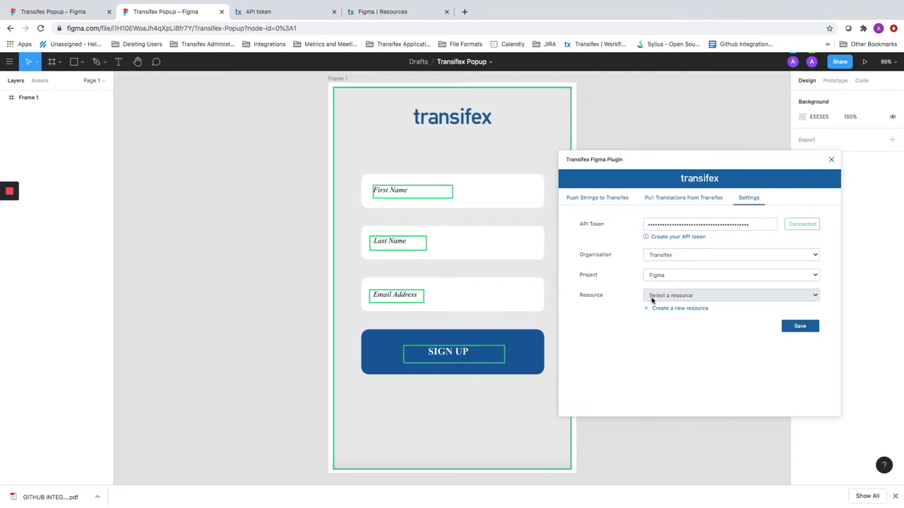
pyautogui.moveTo(661, 320)
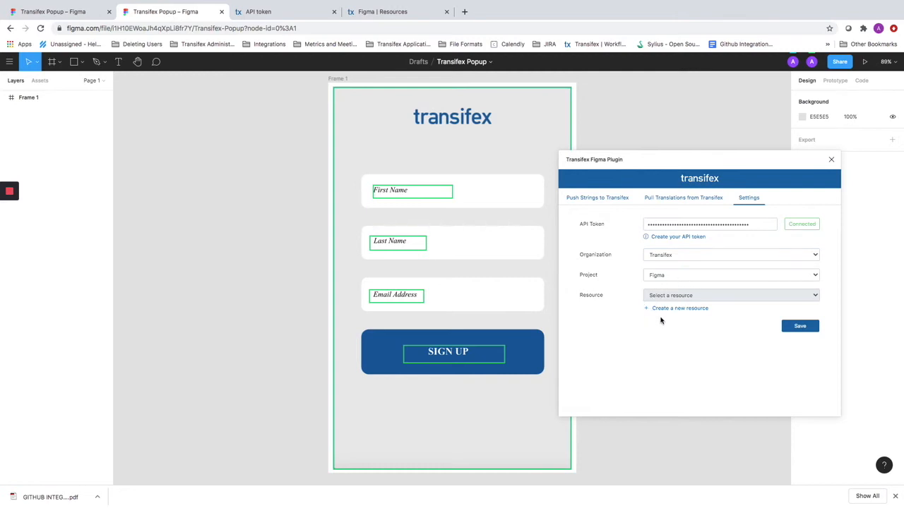
pyautogui.click(679, 308)
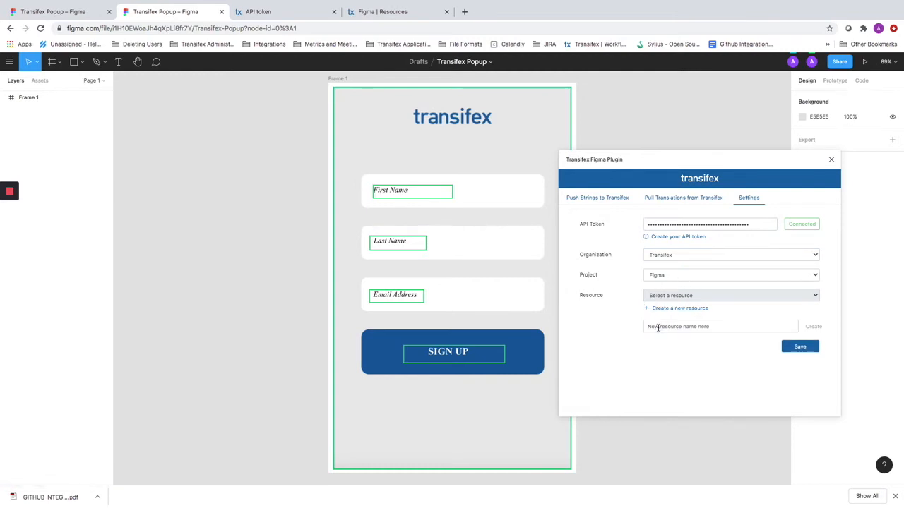
pyautogui.write('Figma')
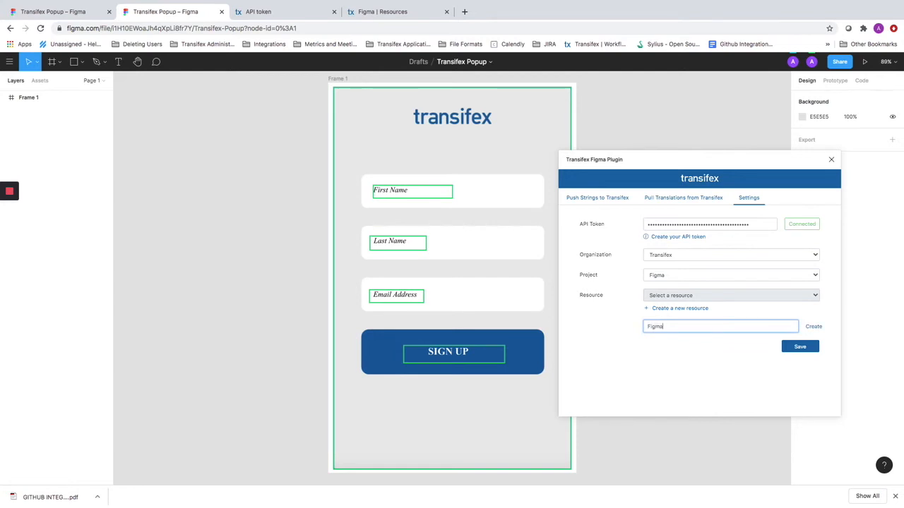
pyautogui.write('Test')
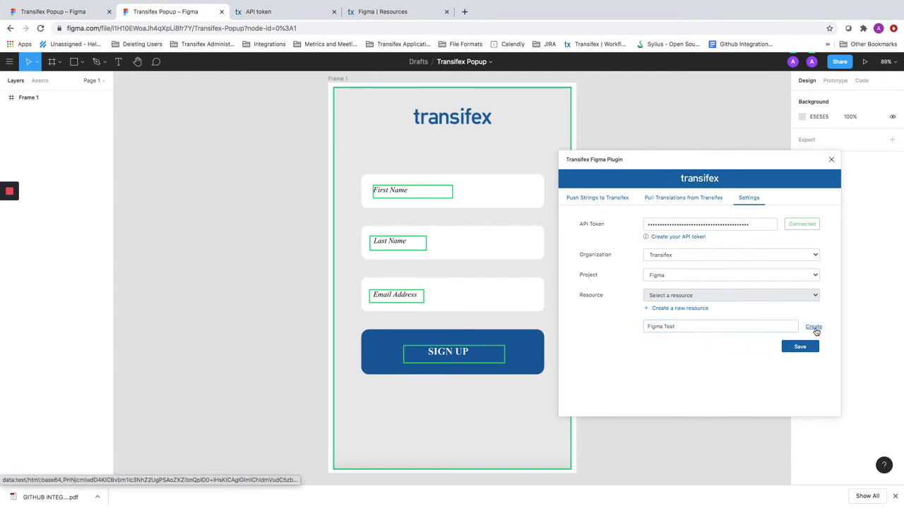
pyautogui.click(813, 327)
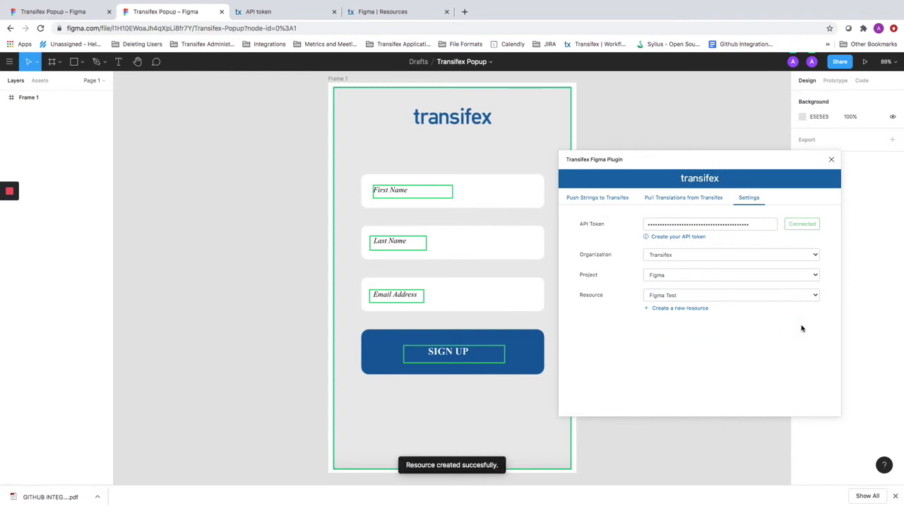
pyautogui.moveTo(538, 271)
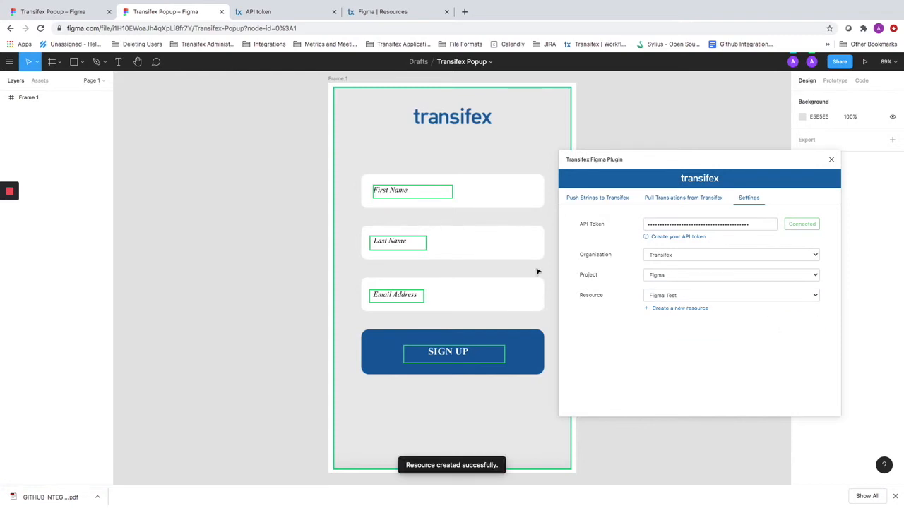
# Step: Check the new resource in the Transifex tab and return to the Figma design
pyautogui.click(399, 11)
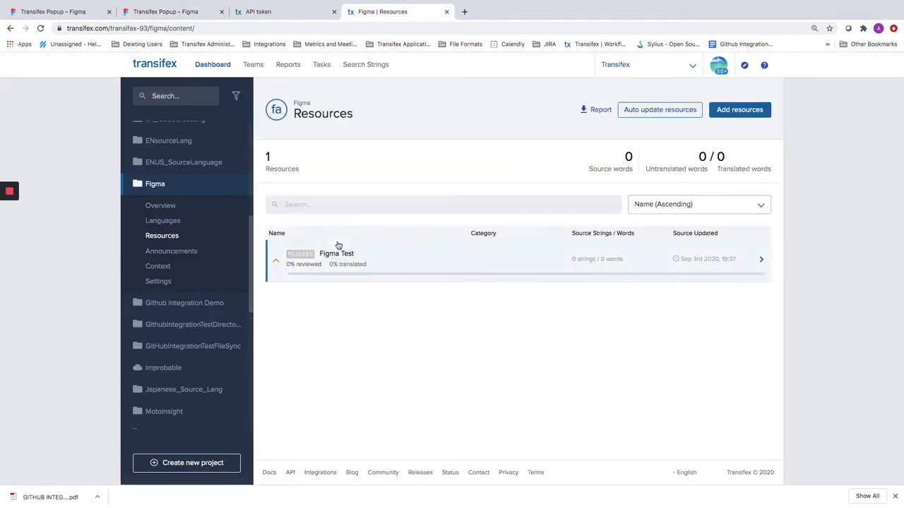
pyautogui.click(162, 12)
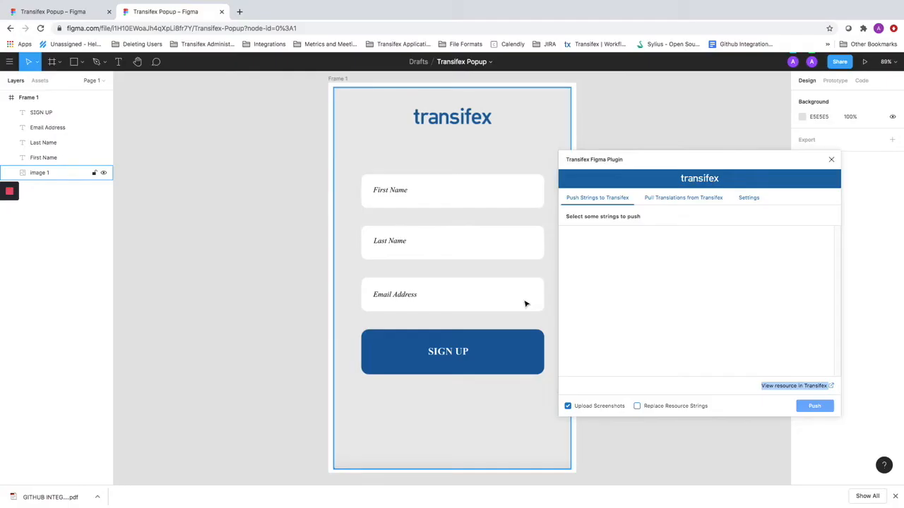
pyautogui.moveTo(415, 288)
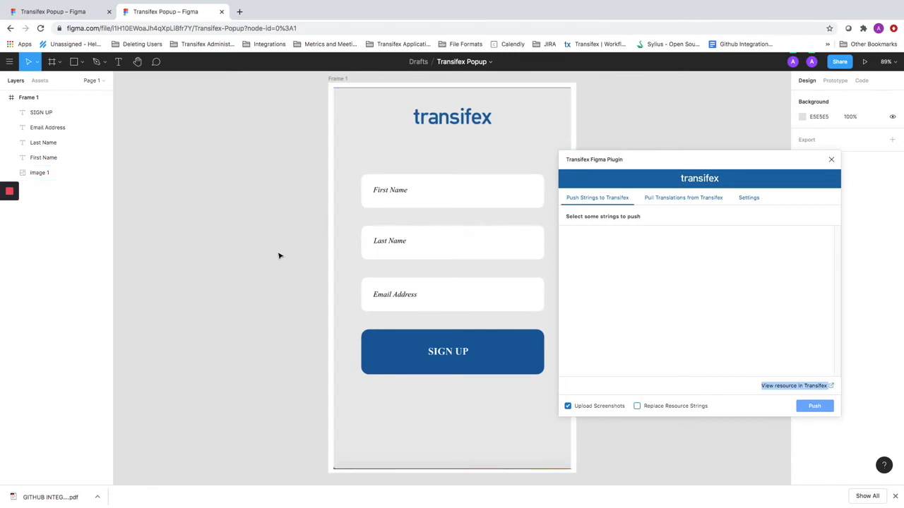
pyautogui.moveTo(215, 176)
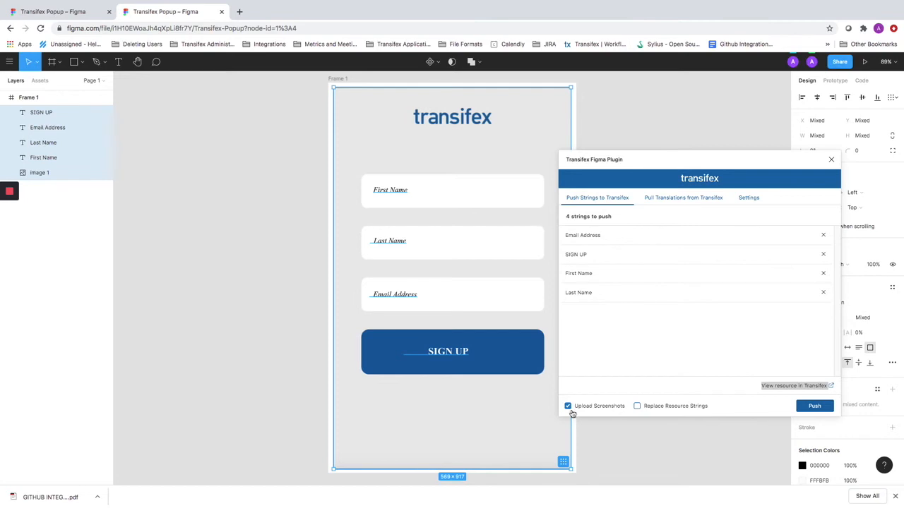
pyautogui.moveTo(813, 405)
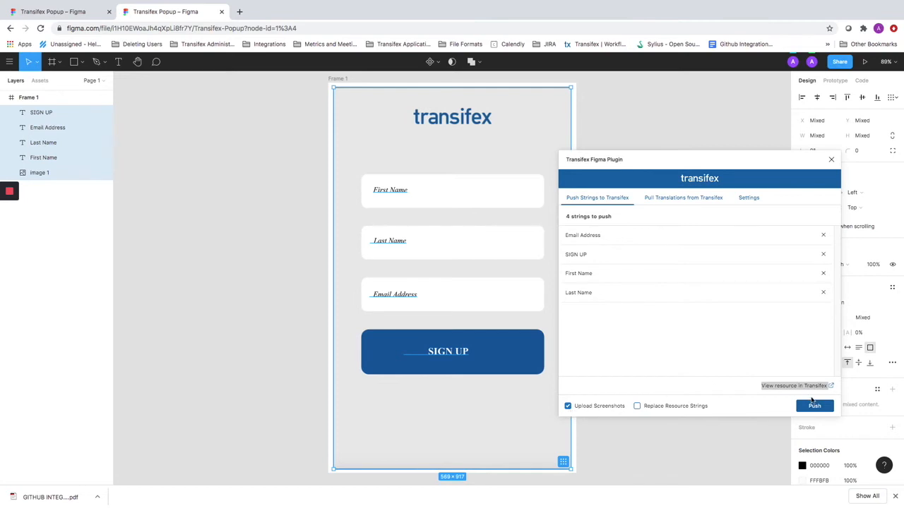
# Step: Push the four frame strings to Transifex with Upload Screenshots enabled
pyautogui.click(813, 406)
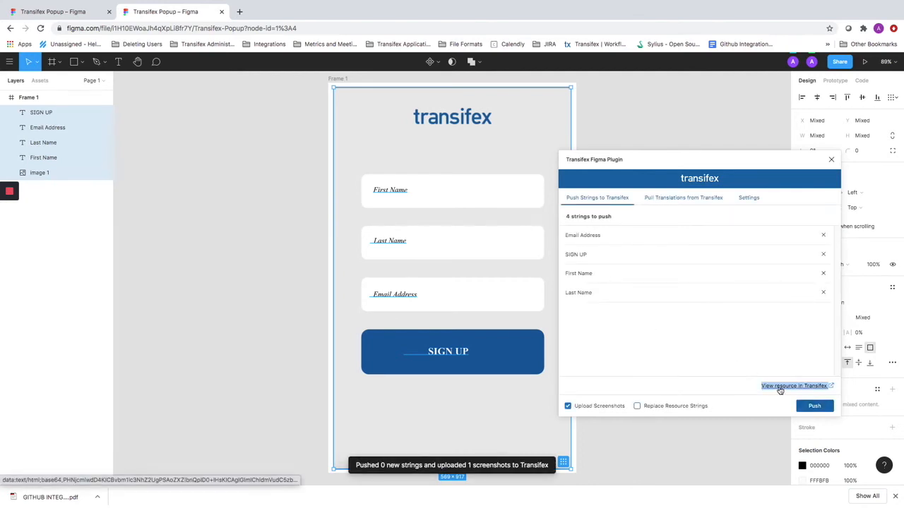
# Step: View the pushed Figma Test resource in Transifex and set French (fr) as target language
pyautogui.click(794, 385)
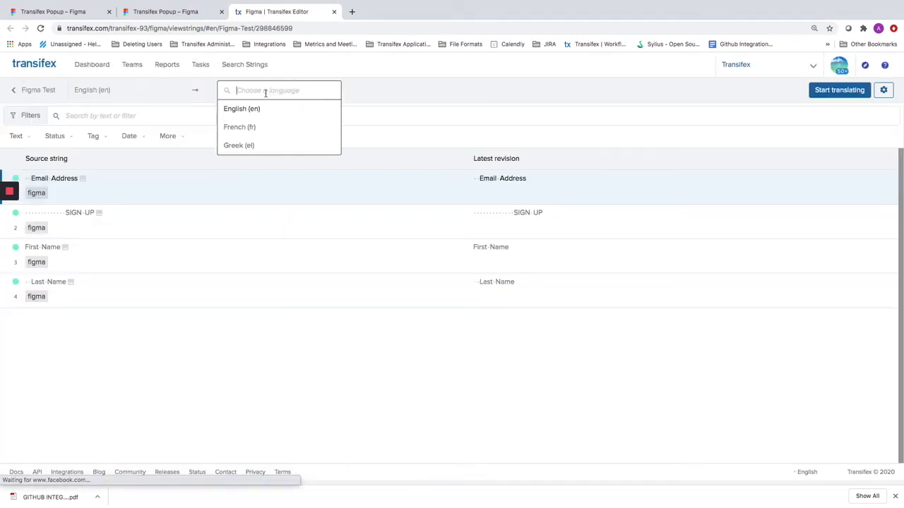
pyautogui.click(240, 127)
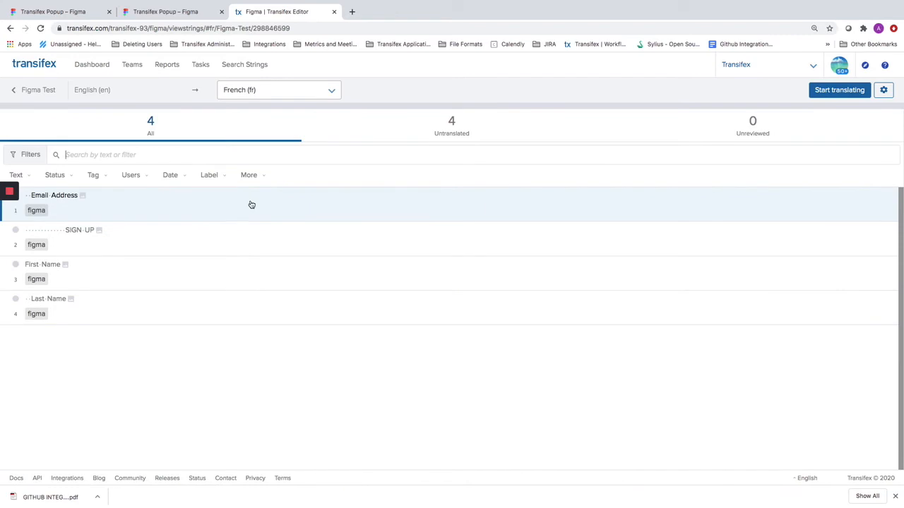
pyautogui.moveTo(310, 220)
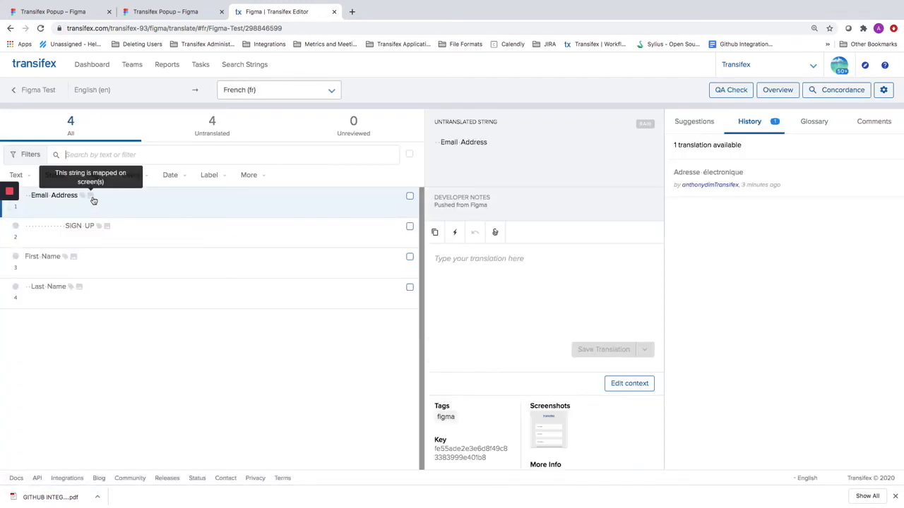
pyautogui.moveTo(93, 201)
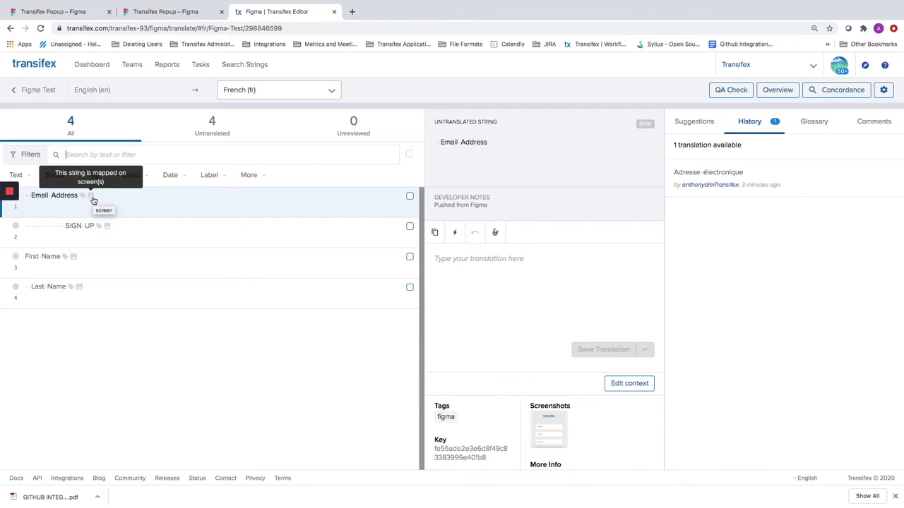
pyautogui.moveTo(93, 199)
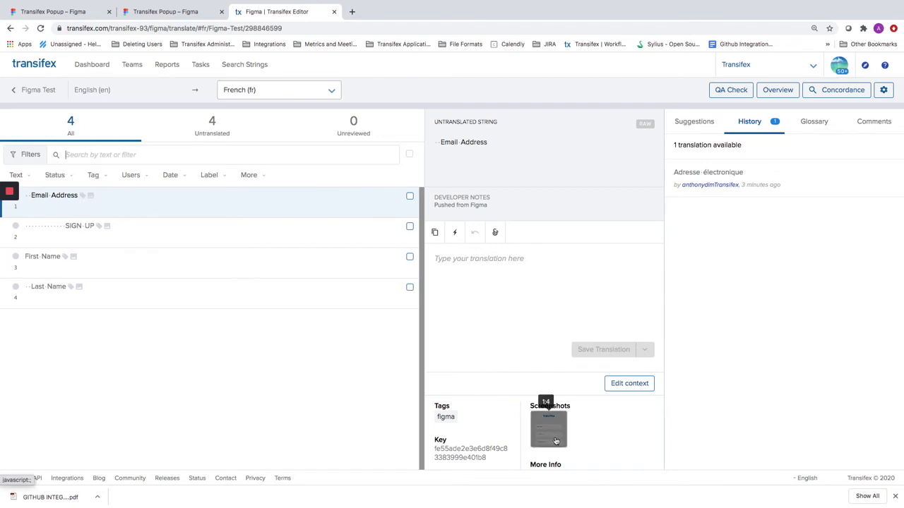
# Step: View the uploaded screenshot, then inspect the Last Name and SIGN UP strings' translations
pyautogui.click(548, 429)
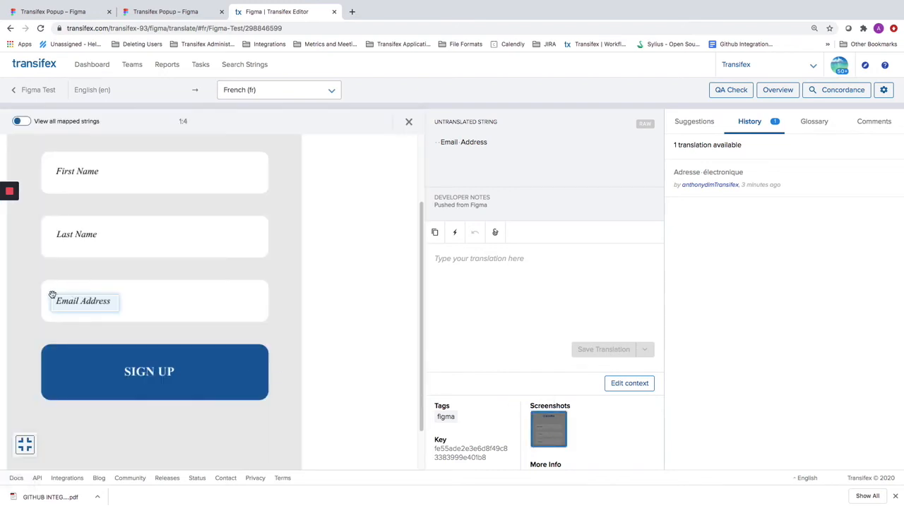
pyautogui.moveTo(136, 337)
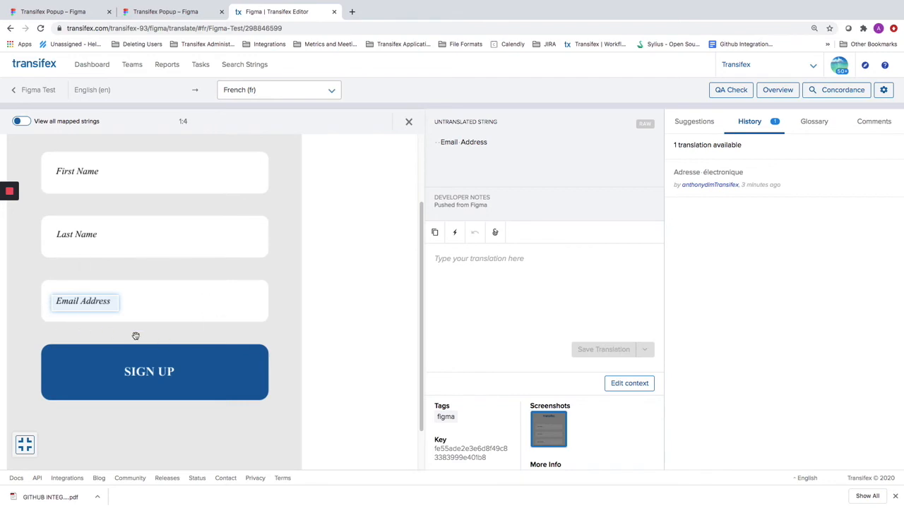
pyautogui.moveTo(31, 128)
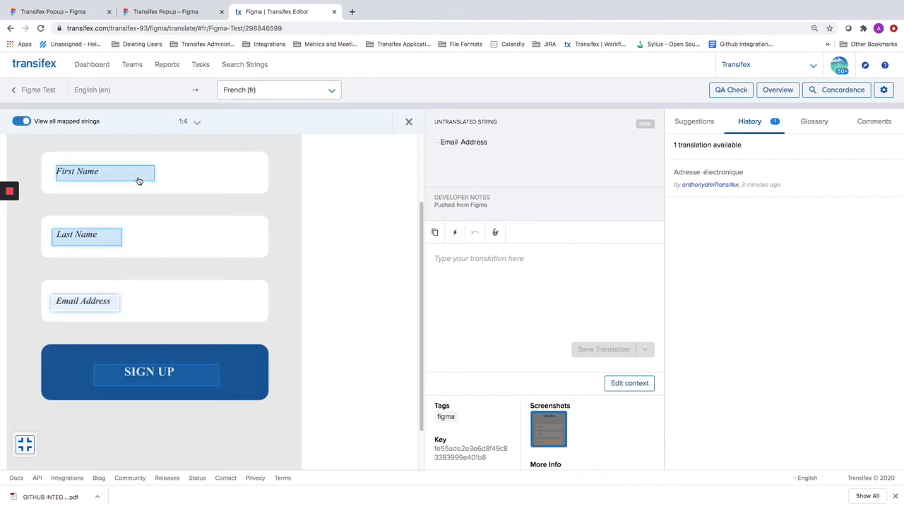
pyautogui.click(86, 235)
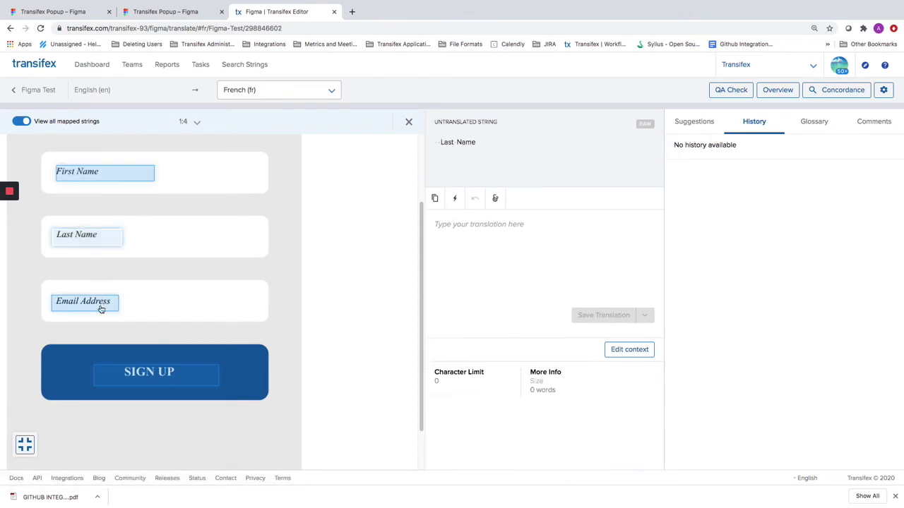
pyautogui.click(155, 373)
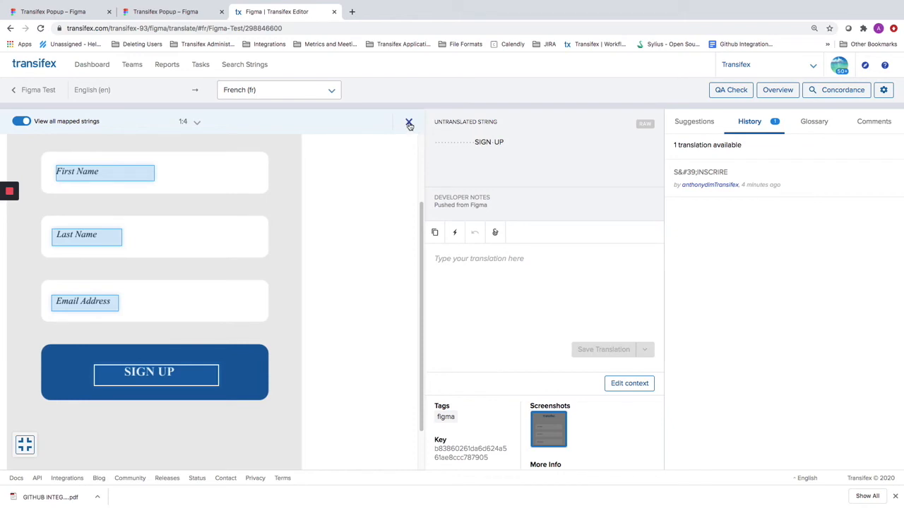
# Step: Machine-translate all four selected strings into French, confirming replacement, and return to Figma
pyautogui.click(410, 124)
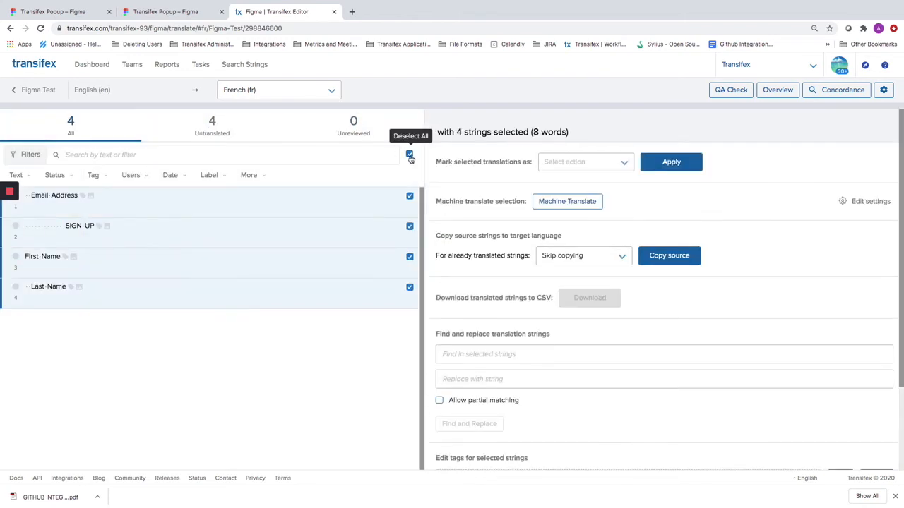
pyautogui.click(568, 200)
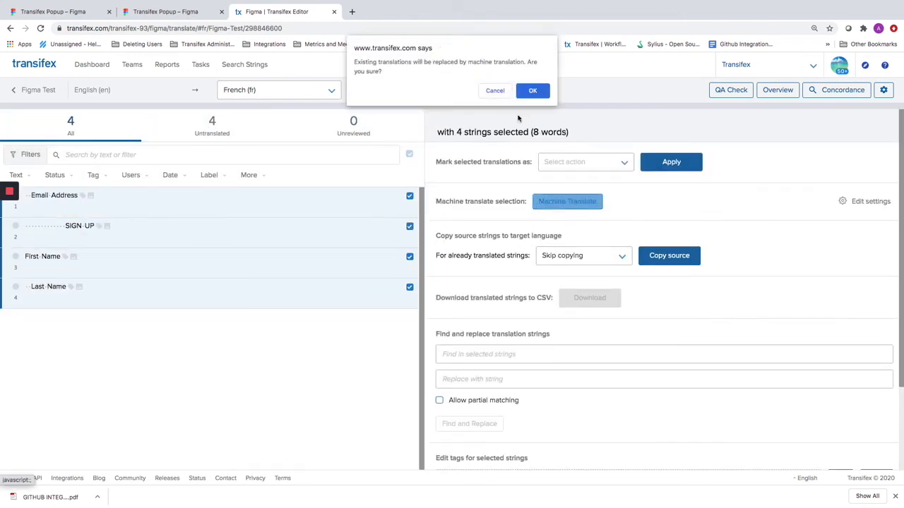
pyautogui.click(532, 91)
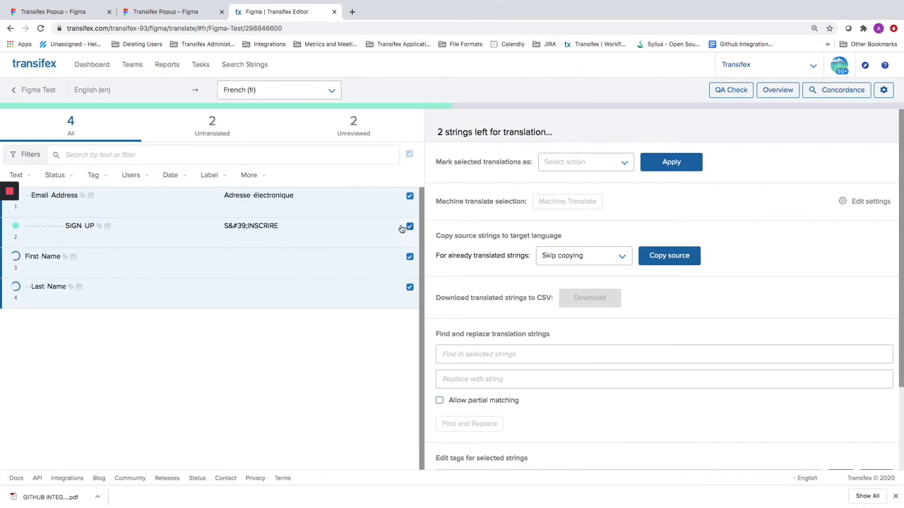
pyautogui.click(568, 200)
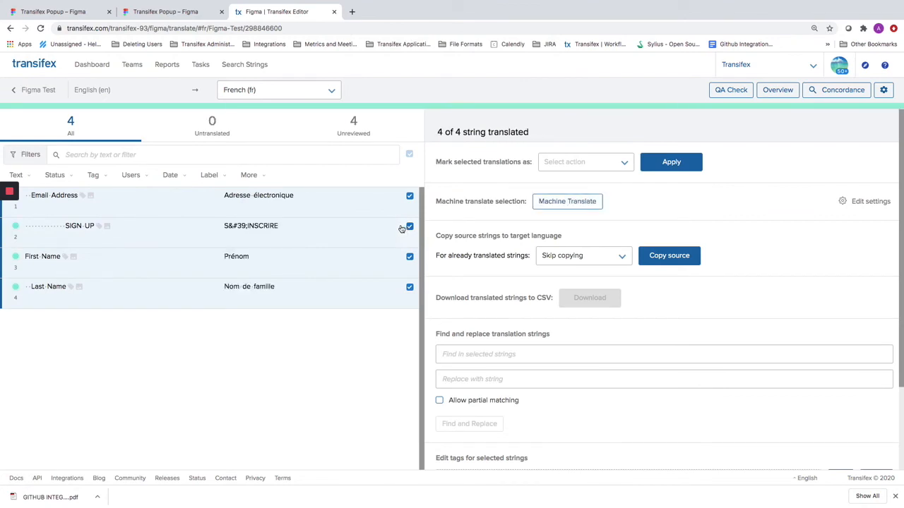
pyautogui.moveTo(317, 292)
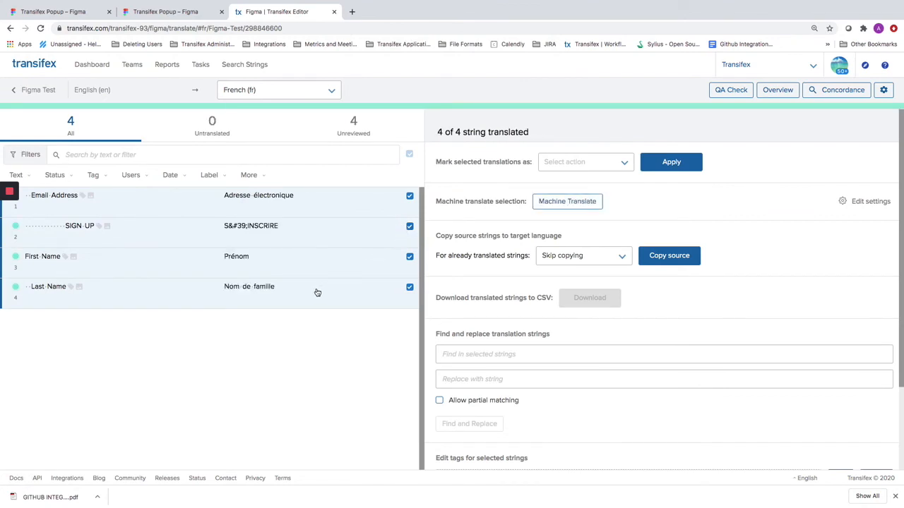
pyautogui.moveTo(240, 267)
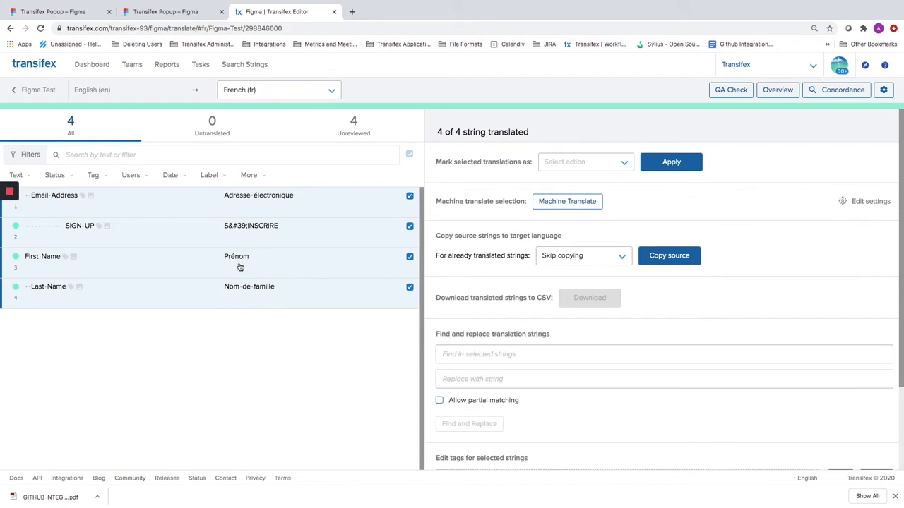
pyautogui.moveTo(257, 266)
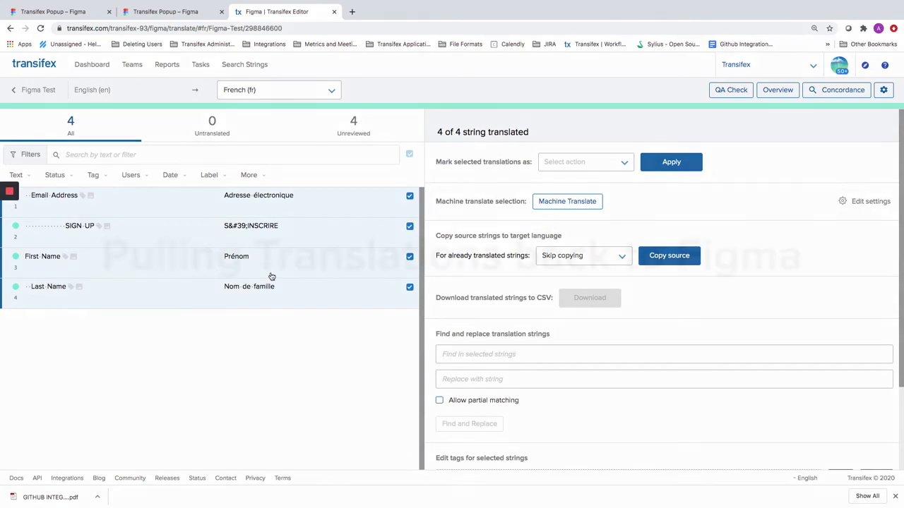
pyautogui.click(167, 11)
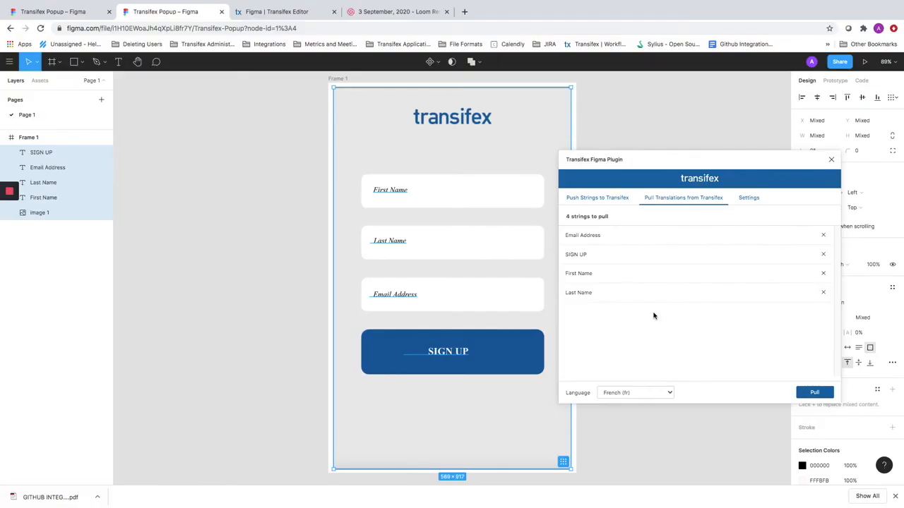
pyautogui.moveTo(656, 296)
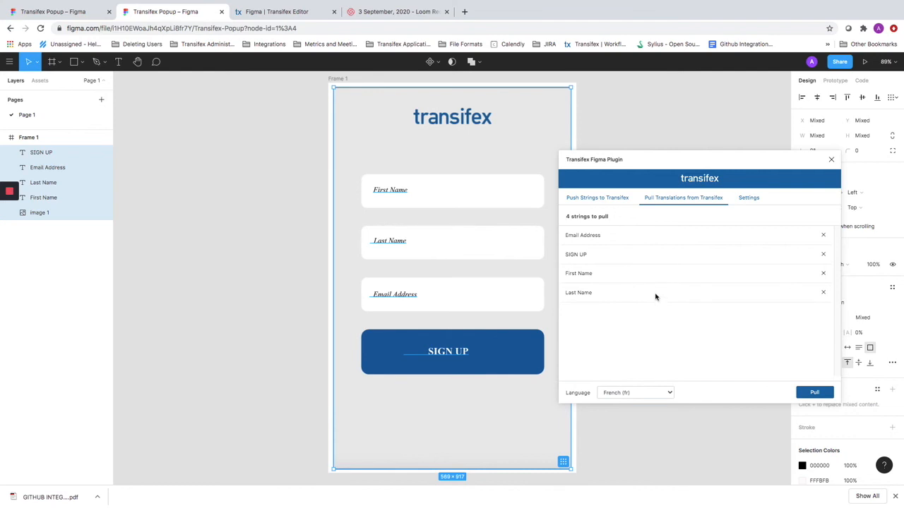
pyautogui.moveTo(680, 275)
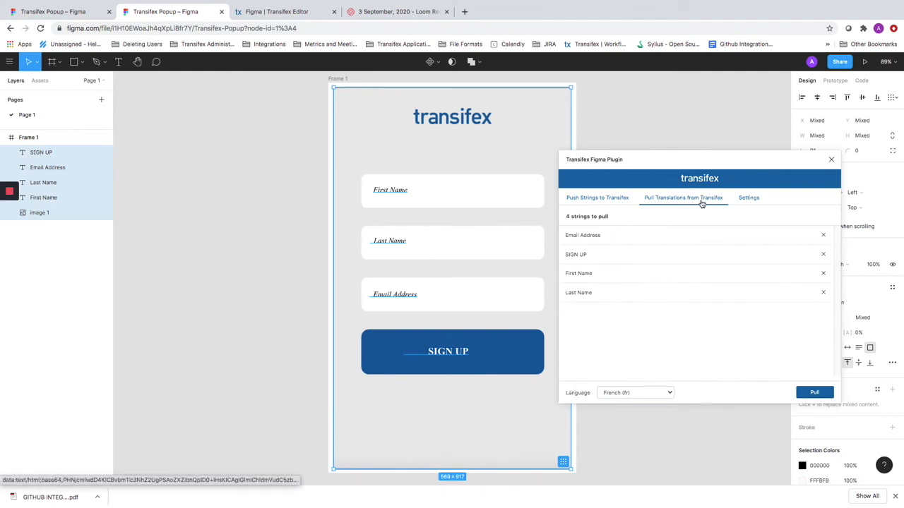
pyautogui.moveTo(671, 396)
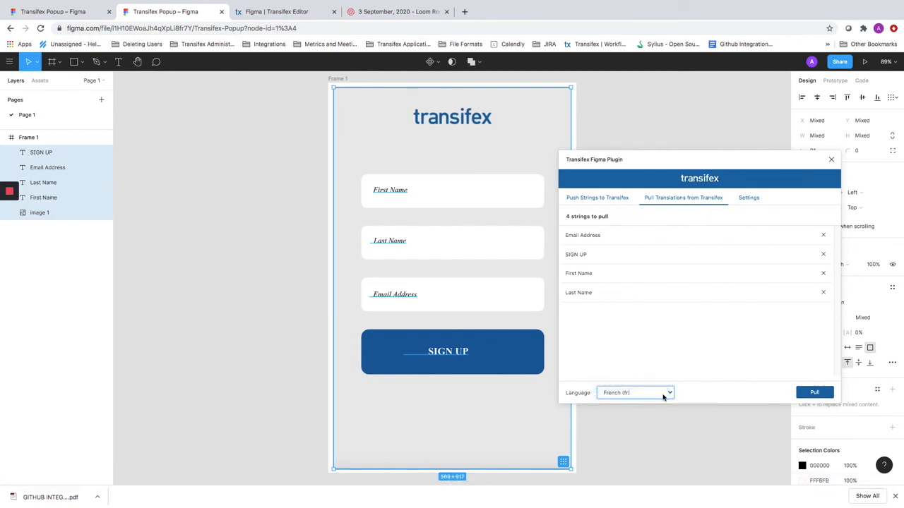
# Step: Pull the French translations into Figma and view the new [fr] Page 1 with Prénom, Nom de famille, INSCRIRE
pyautogui.click(813, 392)
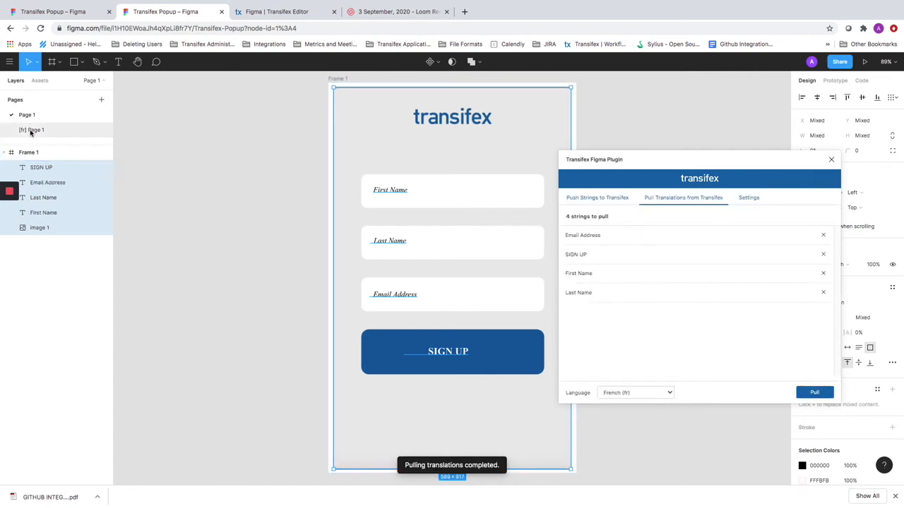
pyautogui.click(813, 393)
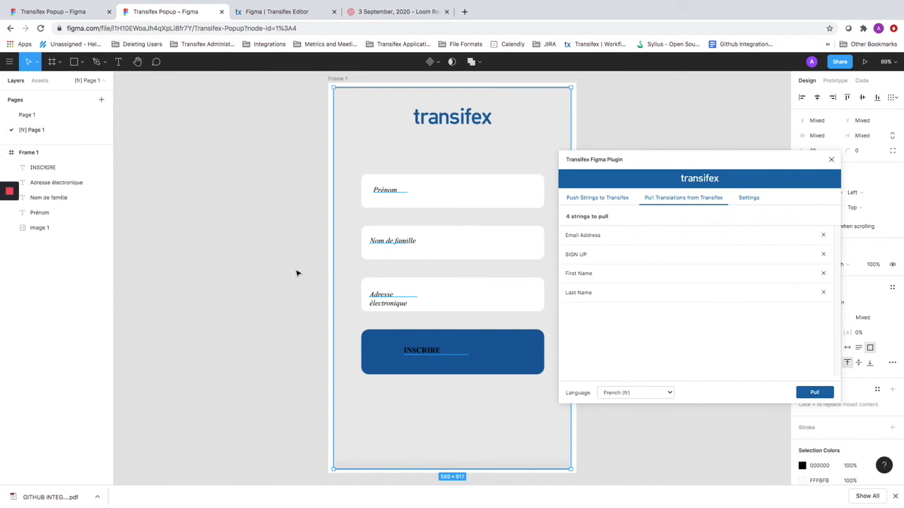
pyautogui.moveTo(497, 401)
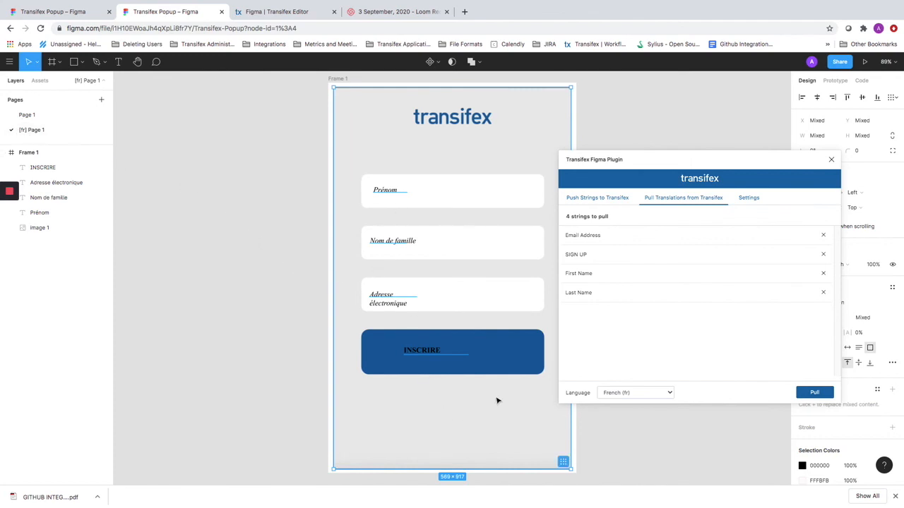
pyautogui.moveTo(613, 260)
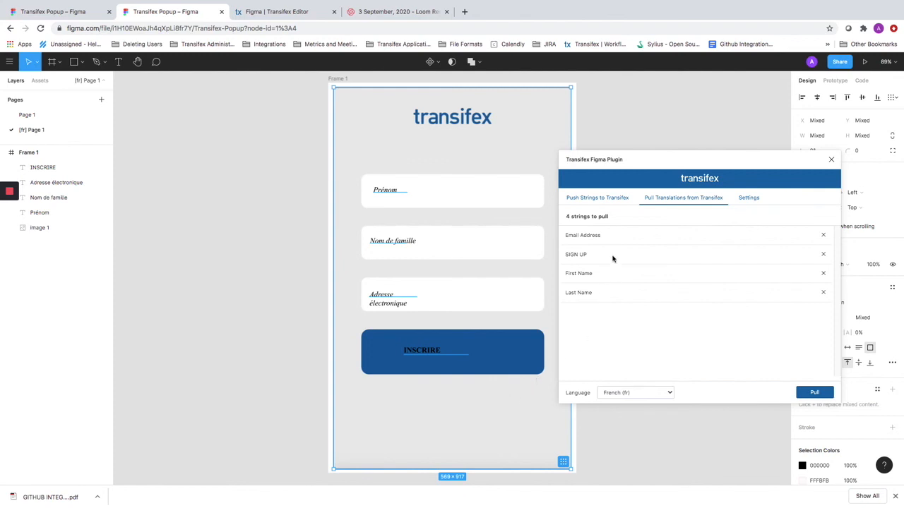
# Step: Switch the Transifex plugin to Push Strings, listing four strings with screenshot upload enabled
pyautogui.click(597, 198)
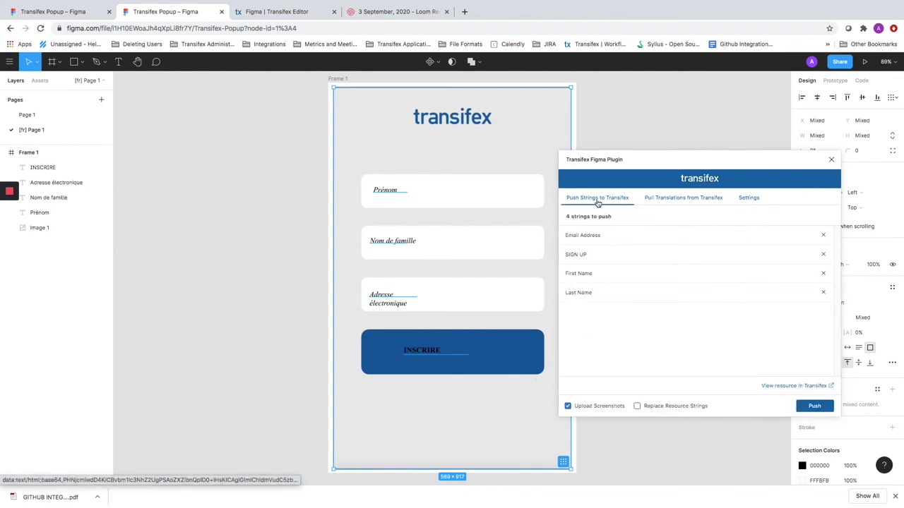
pyautogui.moveTo(639, 407)
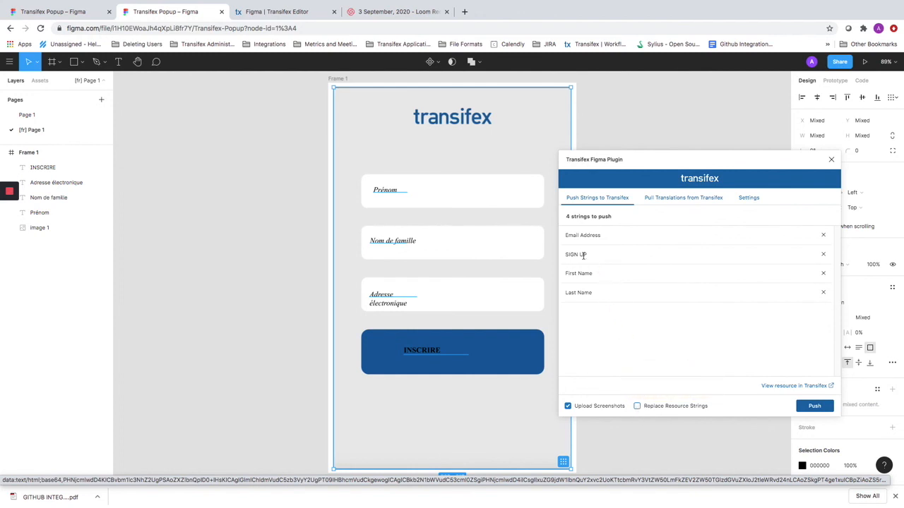
pyautogui.moveTo(662, 295)
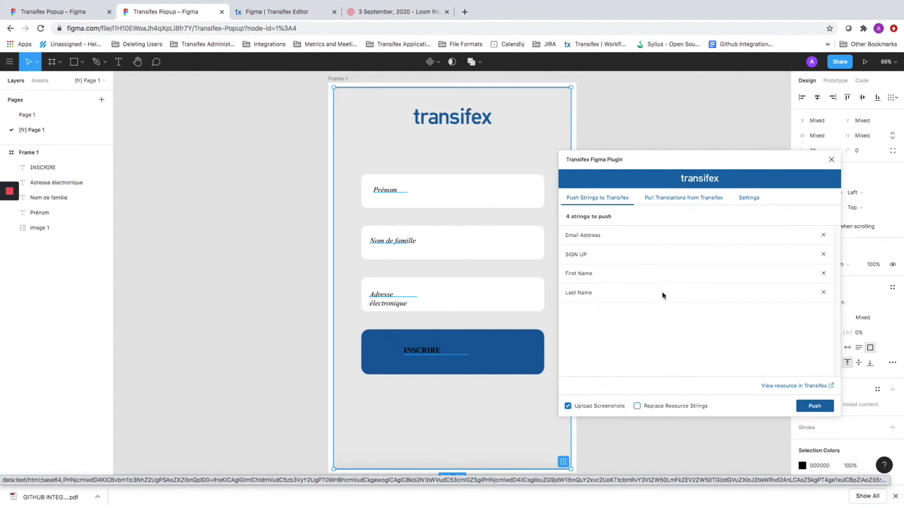
pyautogui.moveTo(651, 399)
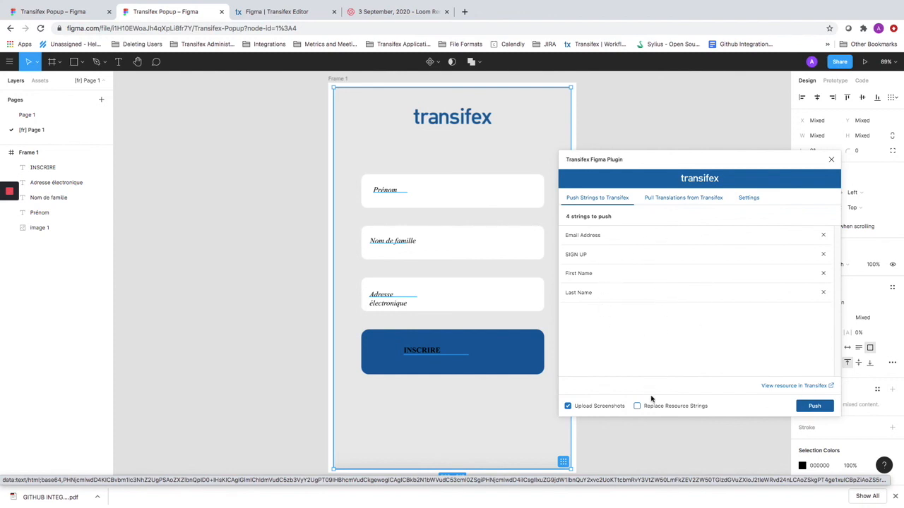
pyautogui.moveTo(655, 329)
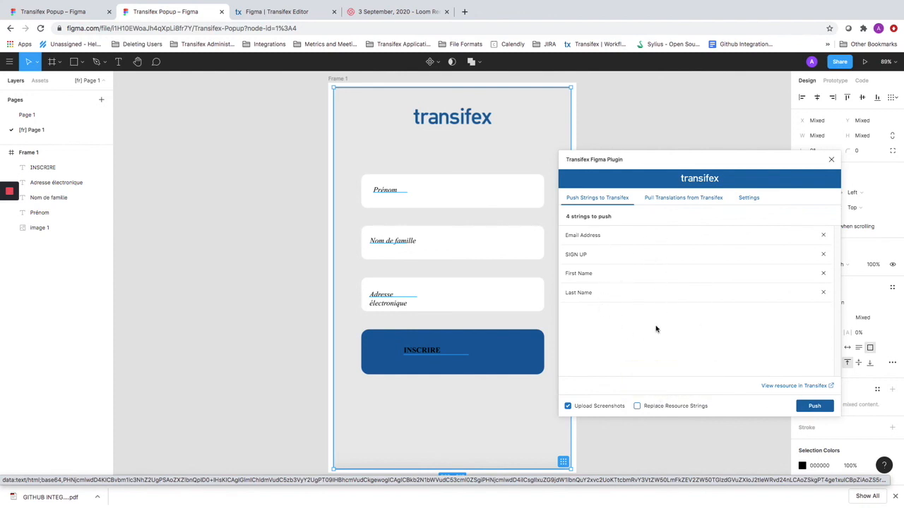